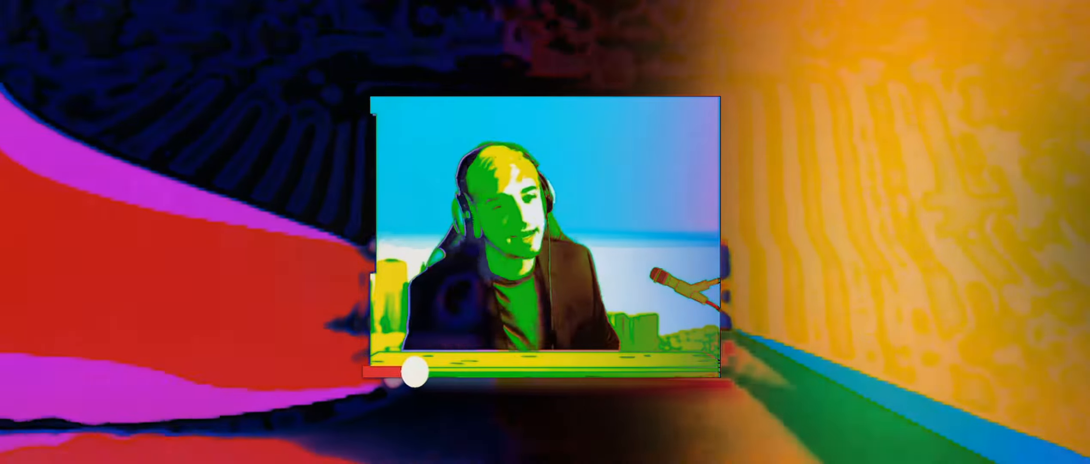
left_click_drag(414, 372, 497, 379)
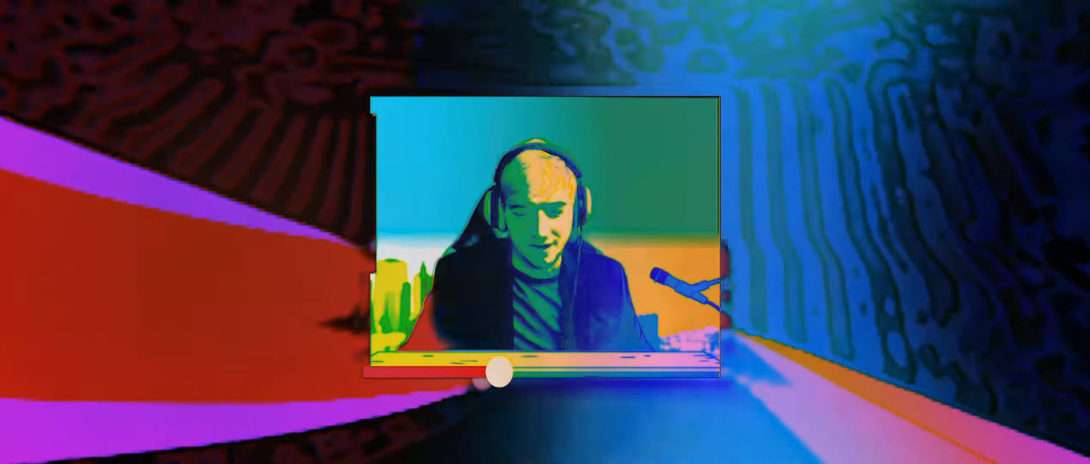